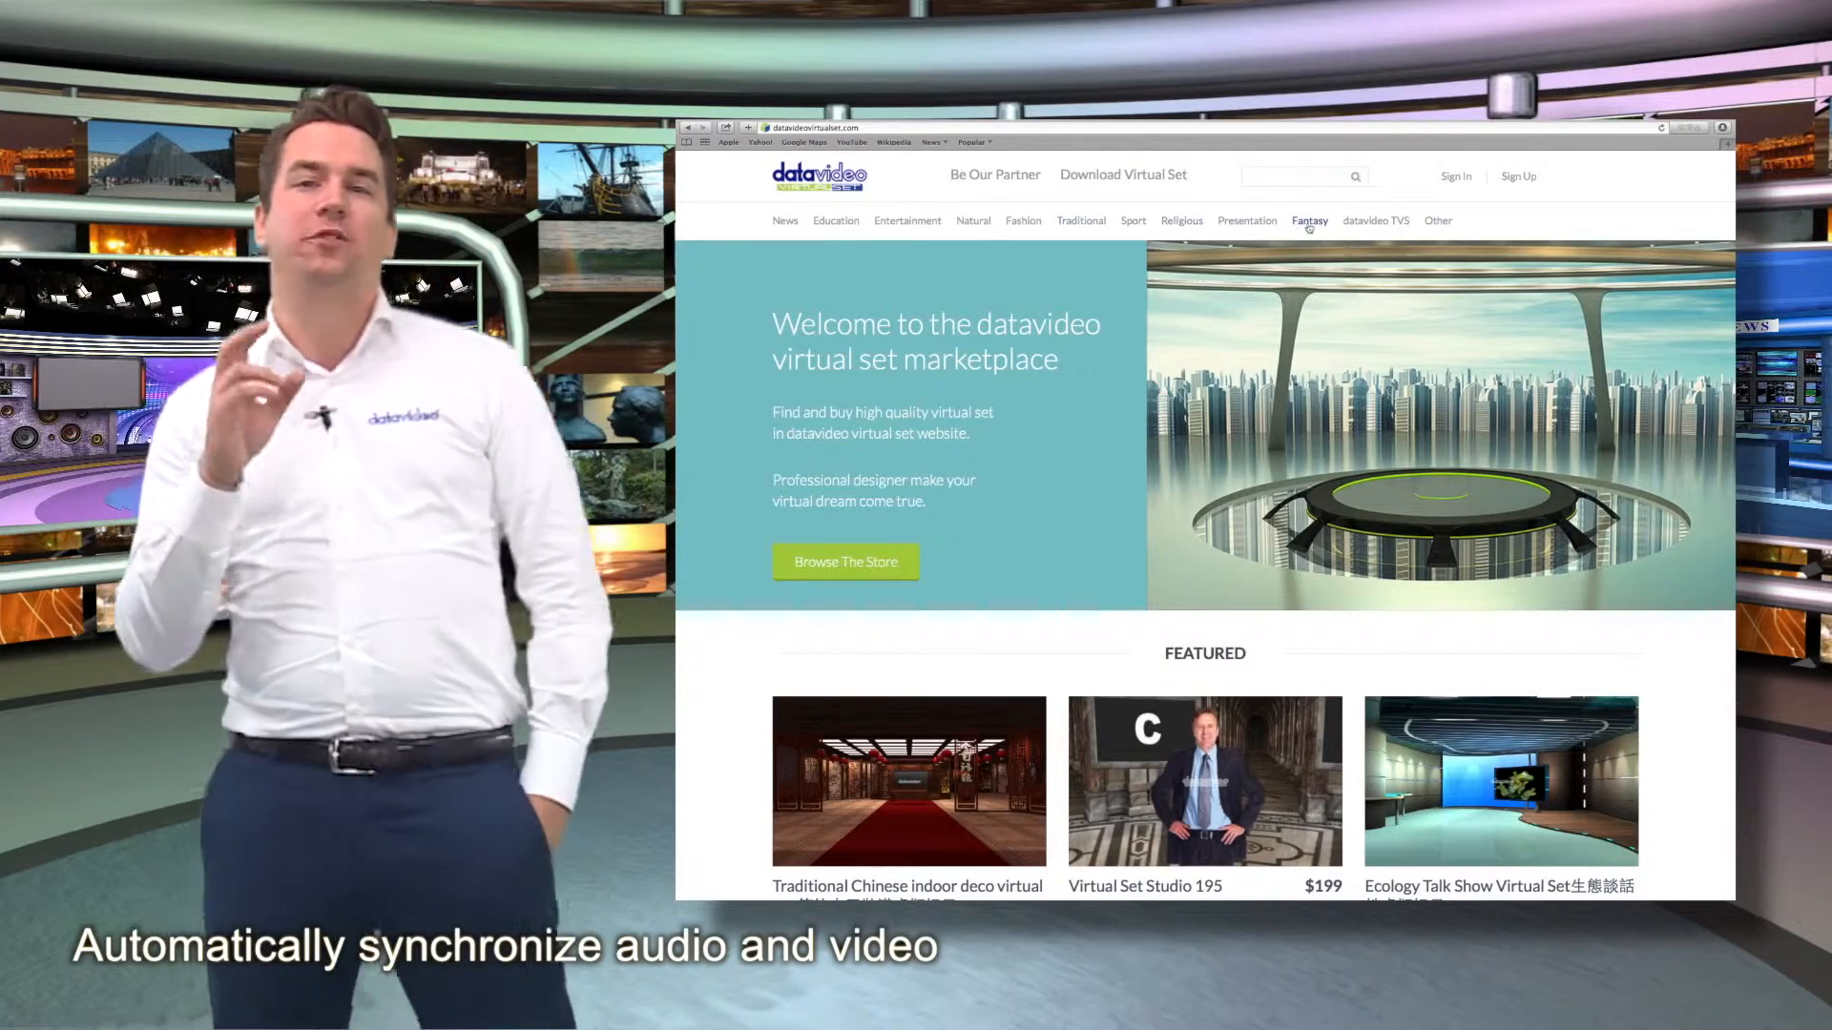
Switch the marketplace listing to the Fantasy category of virtual set studios with prices.
{"action": "left_click", "coordinate": [1308, 220]}
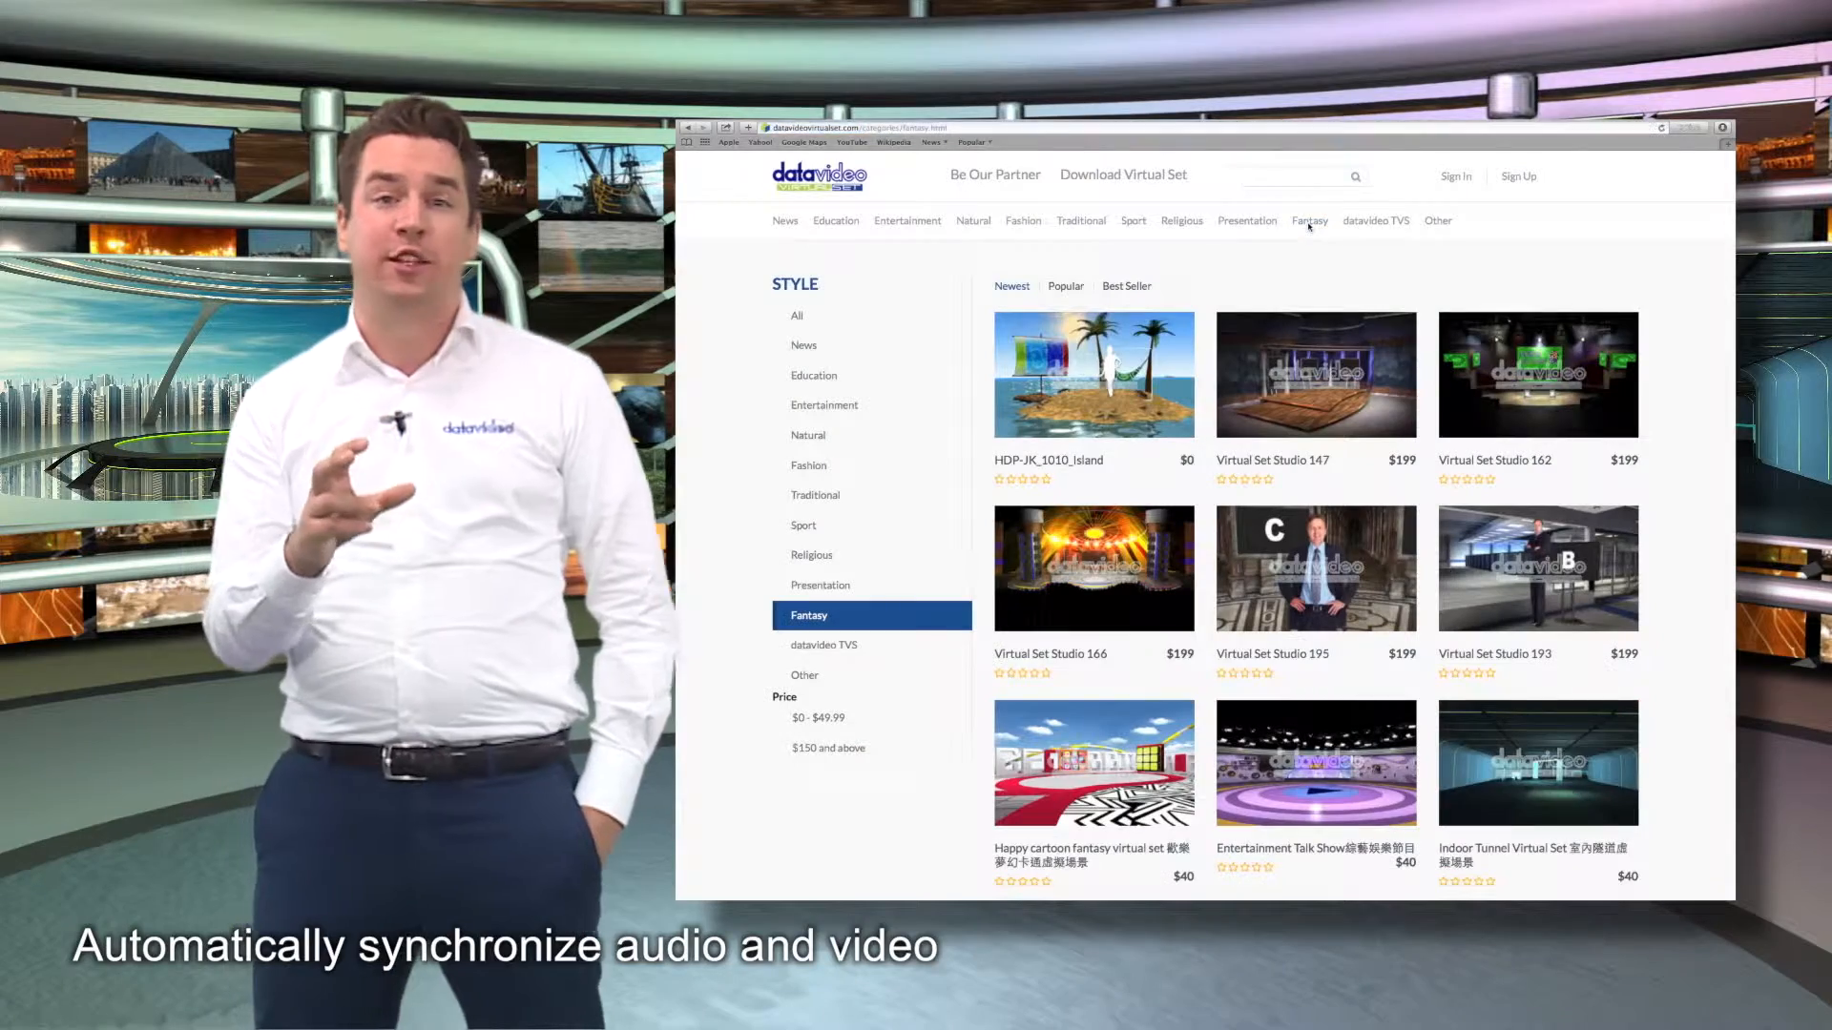